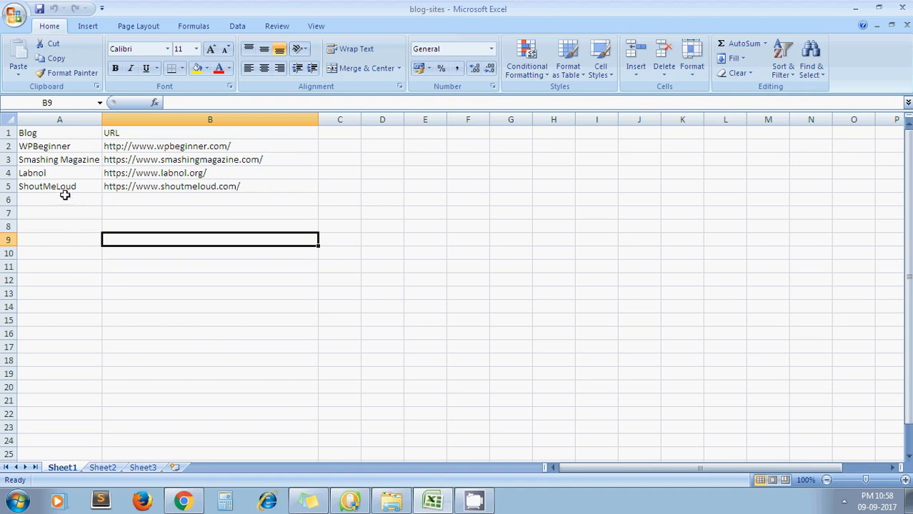
Select empty cell A6 below the blog list, then switch to Google Drive.
{"action": "left_click", "coordinate": [60, 200]}
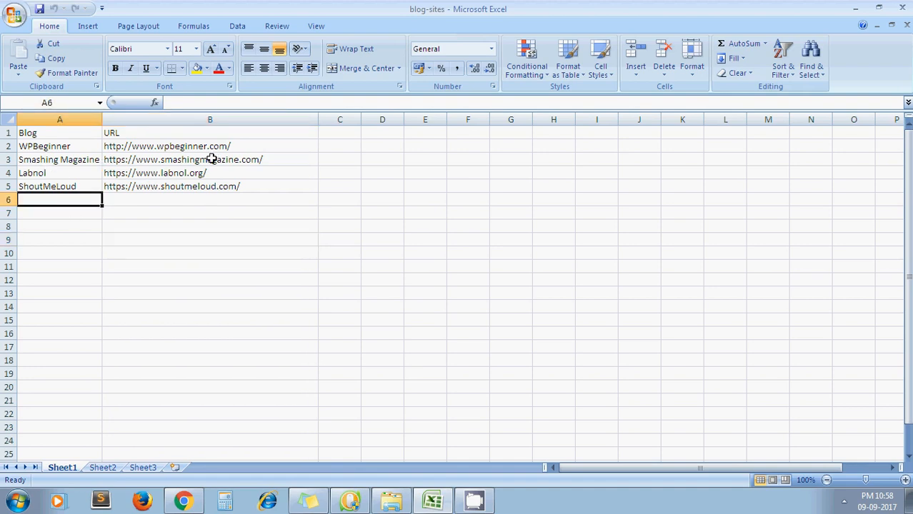
{"action": "mouse_move", "coordinate": [198, 213]}
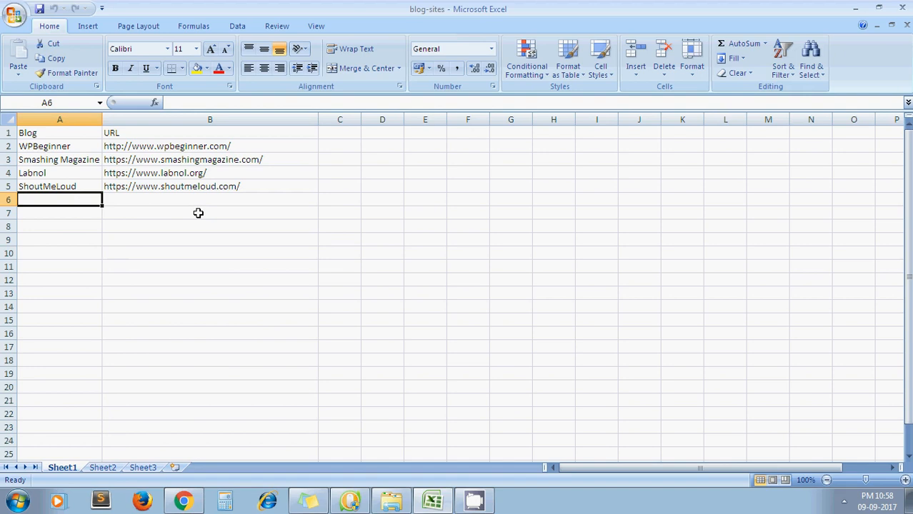
{"action": "mouse_move", "coordinate": [339, 222]}
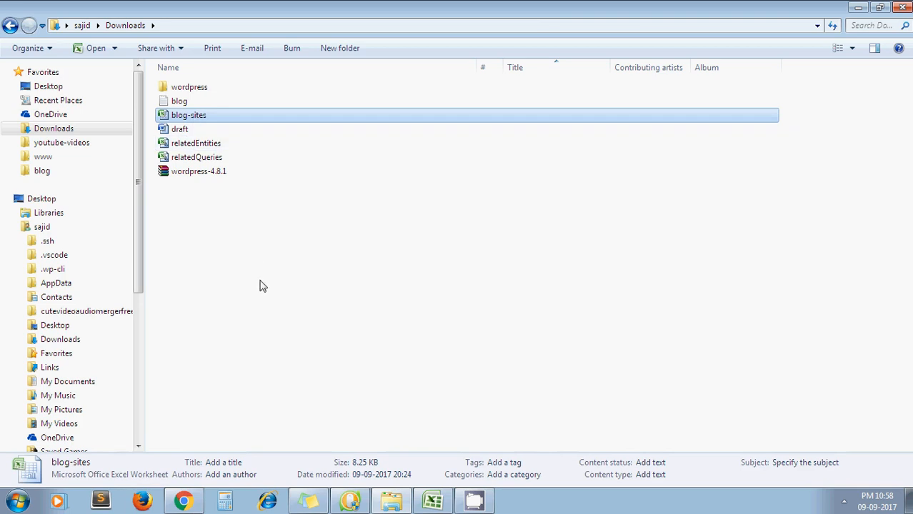
{"action": "left_click", "coordinate": [184, 500]}
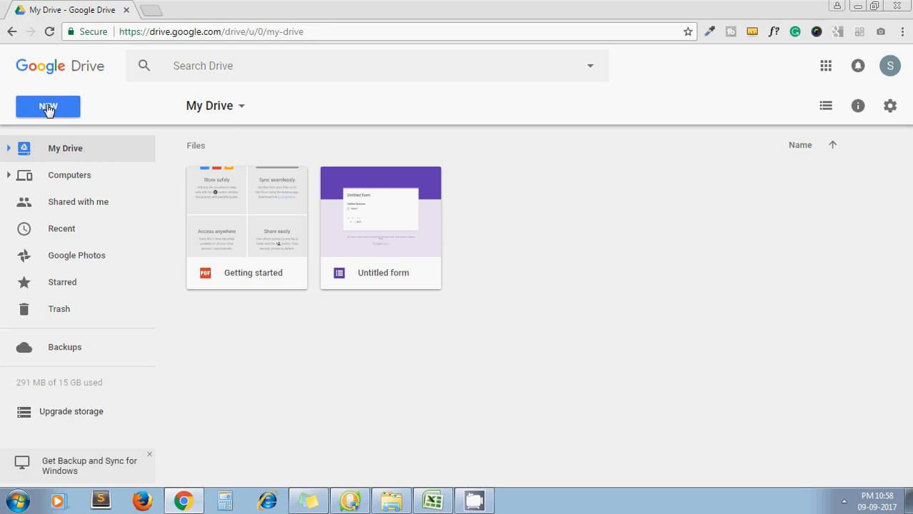
Upload blog-sites.xlsx from Downloads to My Drive and select the uploaded file.
{"action": "left_click", "coordinate": [48, 106]}
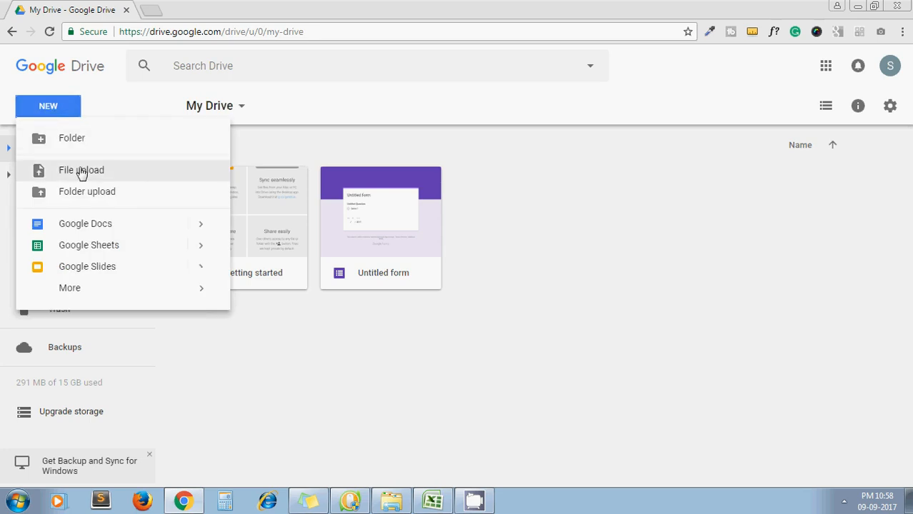
{"action": "left_click", "coordinate": [82, 170]}
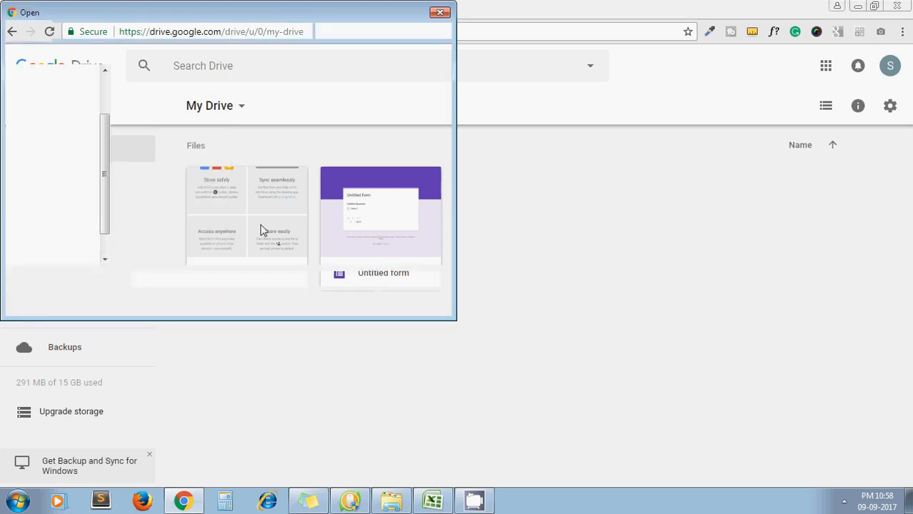
{"action": "left_click", "coordinate": [321, 107]}
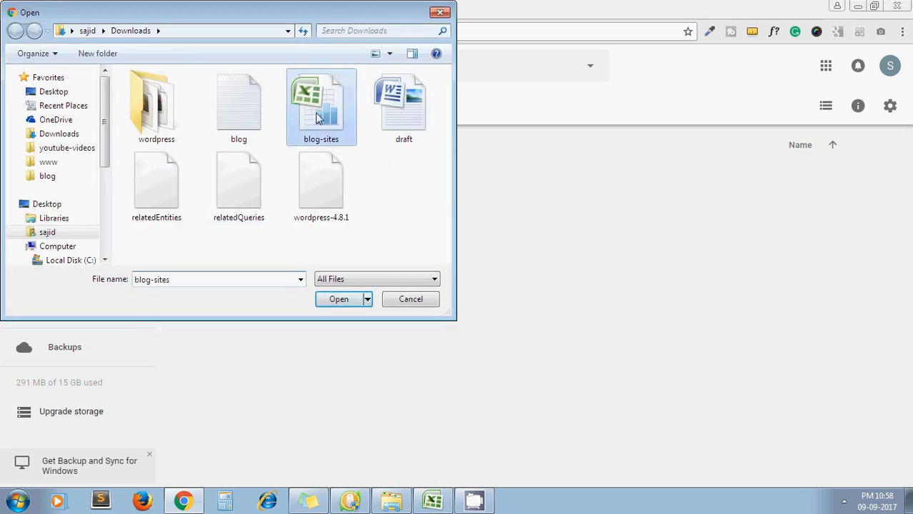
{"action": "left_click", "coordinate": [339, 299]}
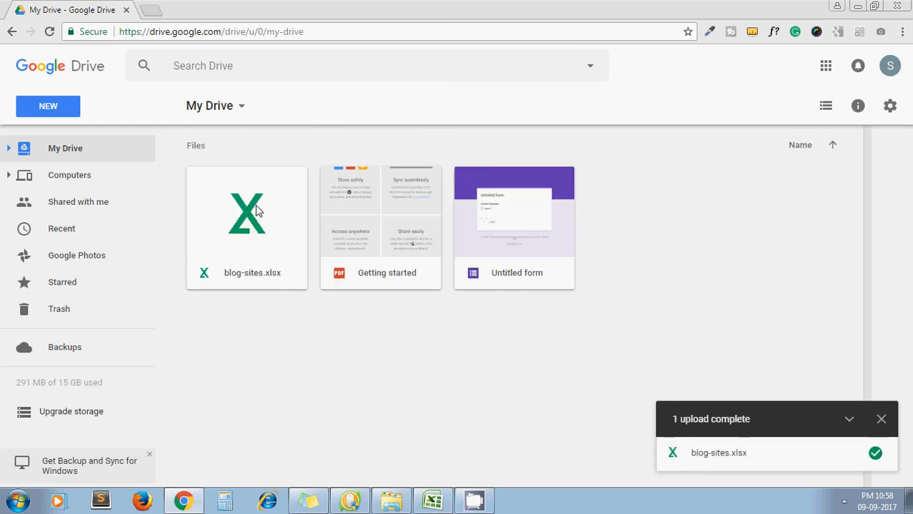
{"action": "left_click", "coordinate": [246, 214]}
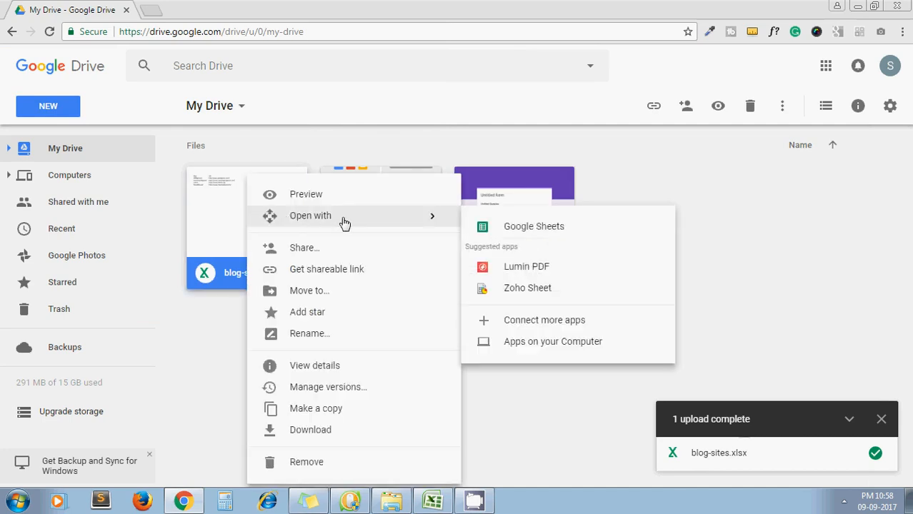
Open blog-sites.xlsx with Google Sheets to show the four blog names and URLs.
{"action": "left_click", "coordinate": [534, 226]}
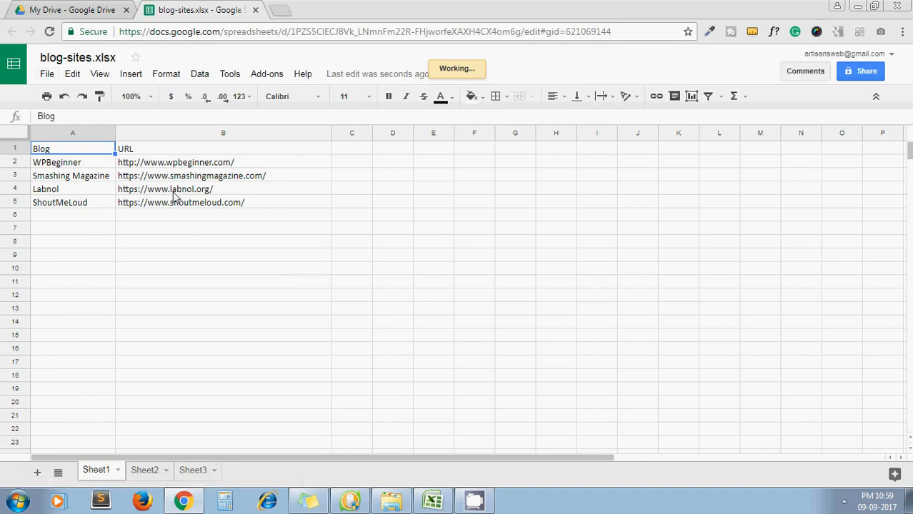
Choose File > Download as > PDF document (.pdf) for the blog list sheet.
{"action": "left_click", "coordinate": [46, 74]}
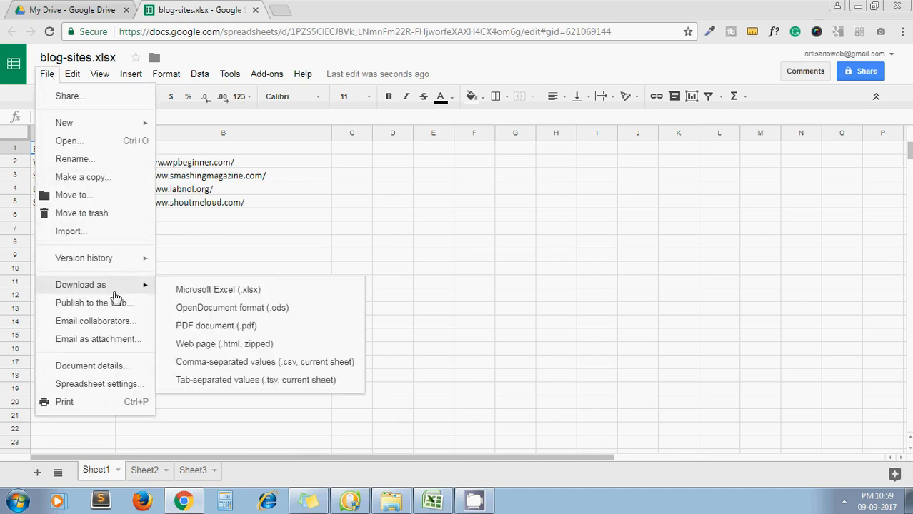
{"action": "mouse_move", "coordinate": [203, 330]}
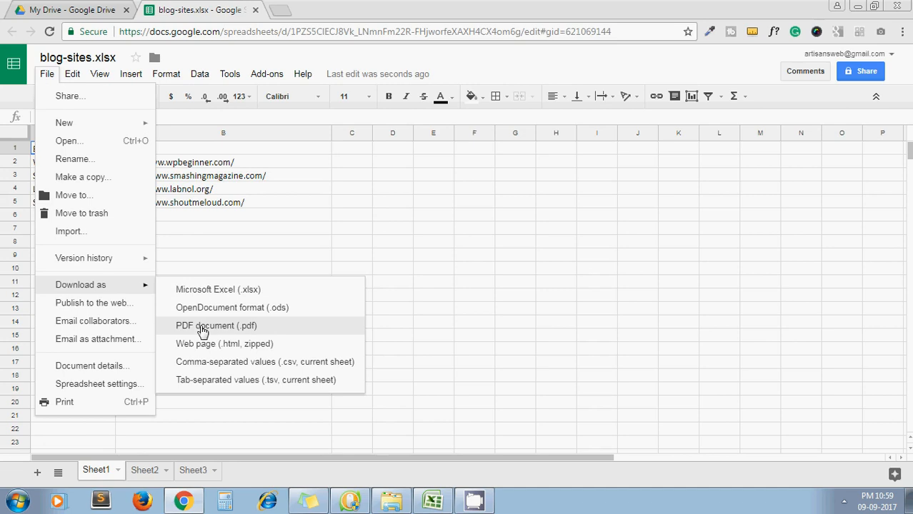
{"action": "left_click", "coordinate": [215, 326]}
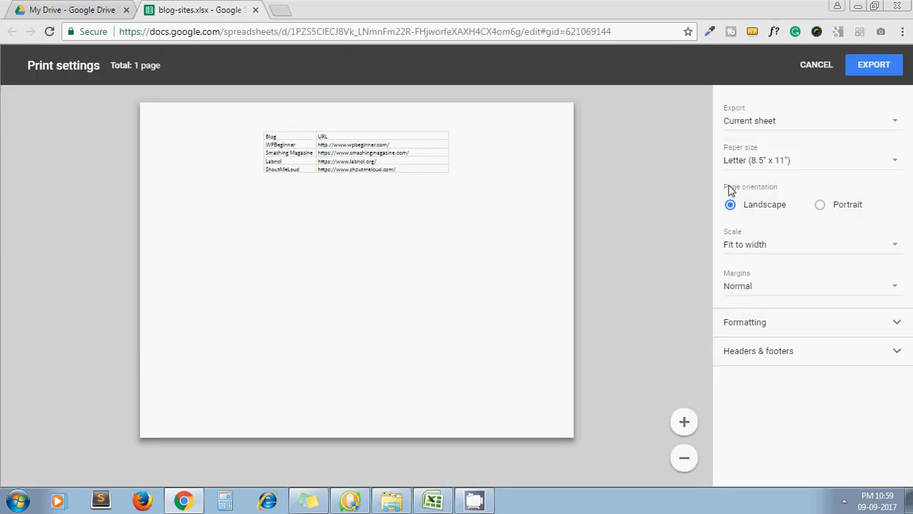
{"action": "mouse_move", "coordinate": [800, 215]}
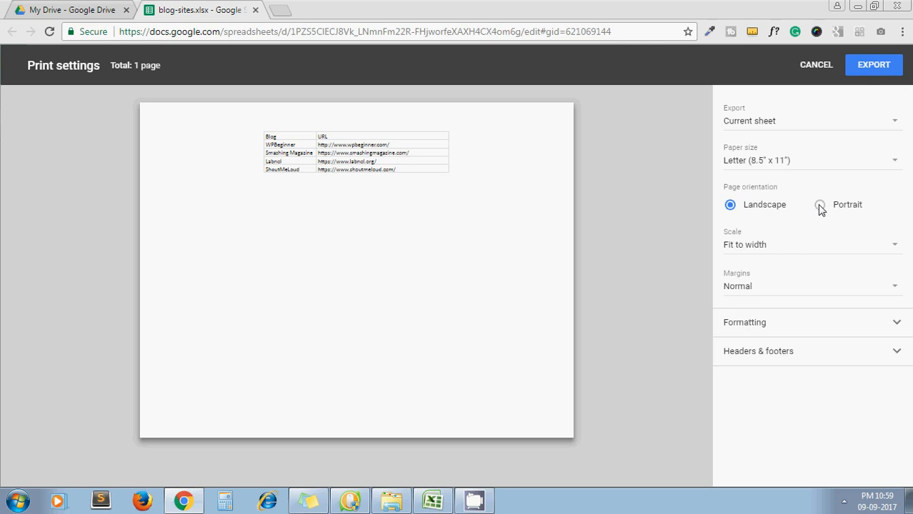
Set the PDF page orientation to portrait and export the sheet.
{"action": "left_click", "coordinate": [819, 205]}
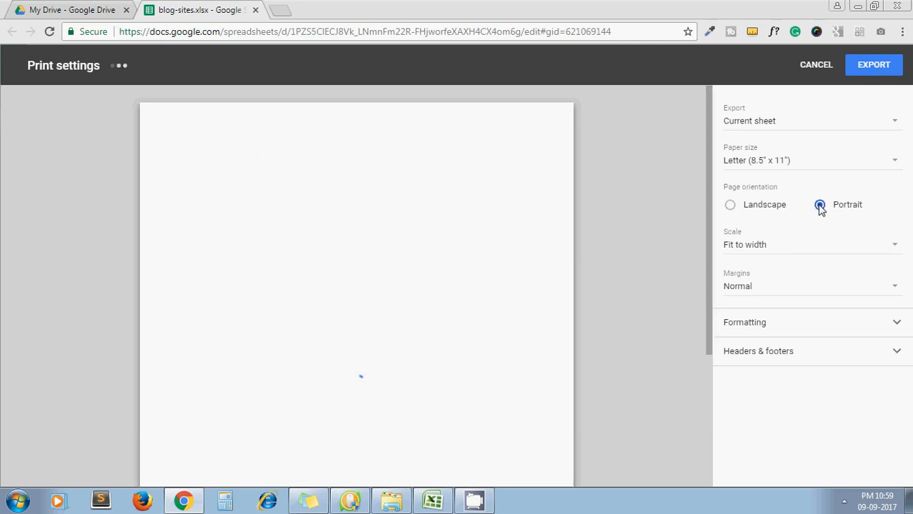
{"action": "left_click", "coordinate": [819, 205]}
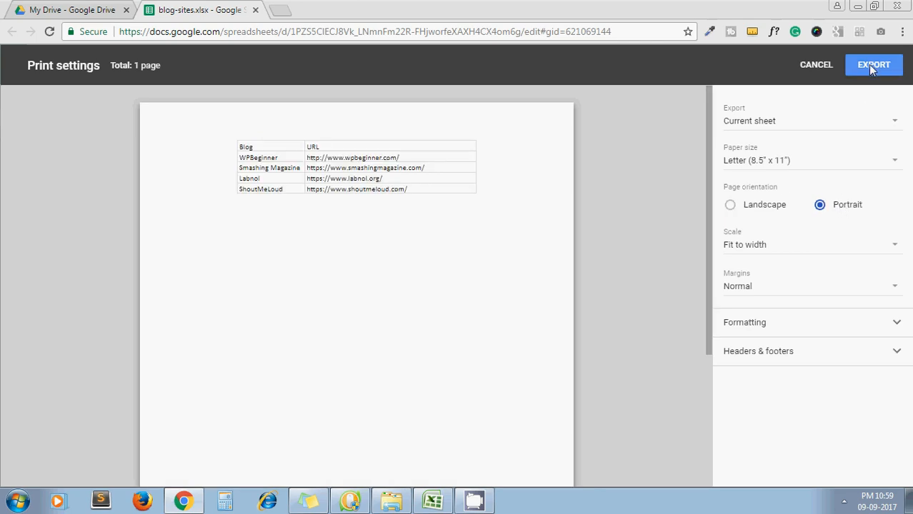
{"action": "left_click", "coordinate": [873, 64]}
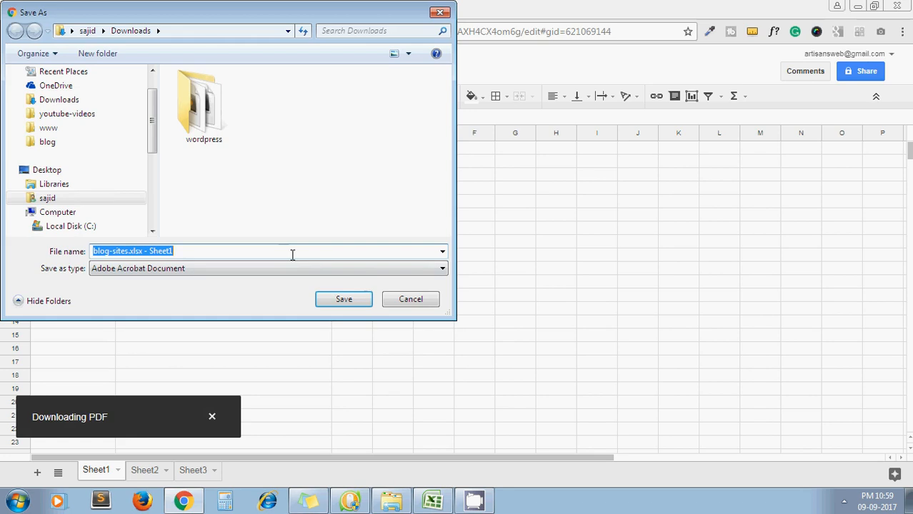
Save 'blog-sites.xlsx - Sheet1' PDF to Downloads and select it in Explorer.
{"action": "left_click", "coordinate": [343, 299]}
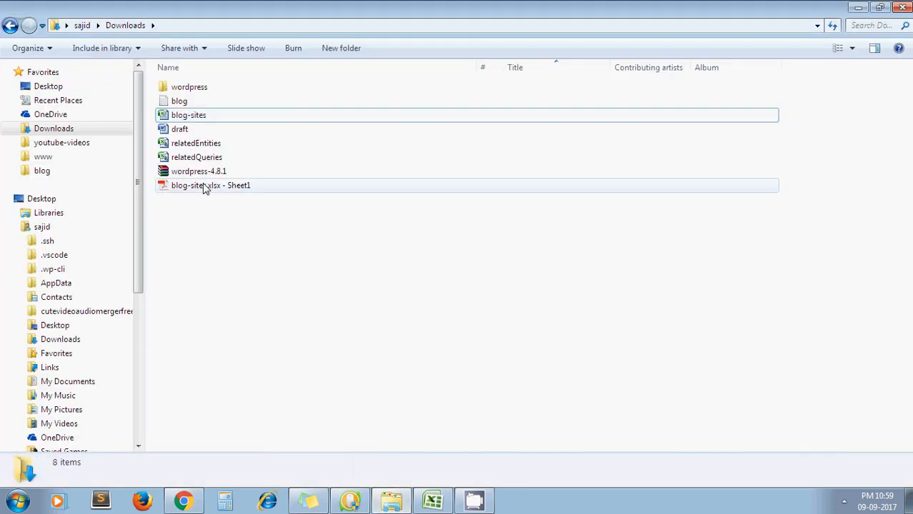
{"action": "left_click", "coordinate": [210, 185]}
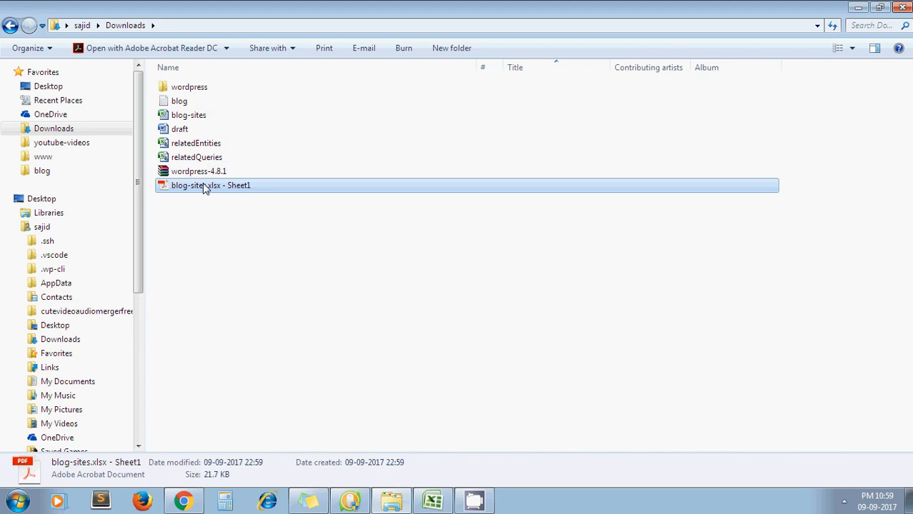
{"action": "mouse_move", "coordinate": [391, 308]}
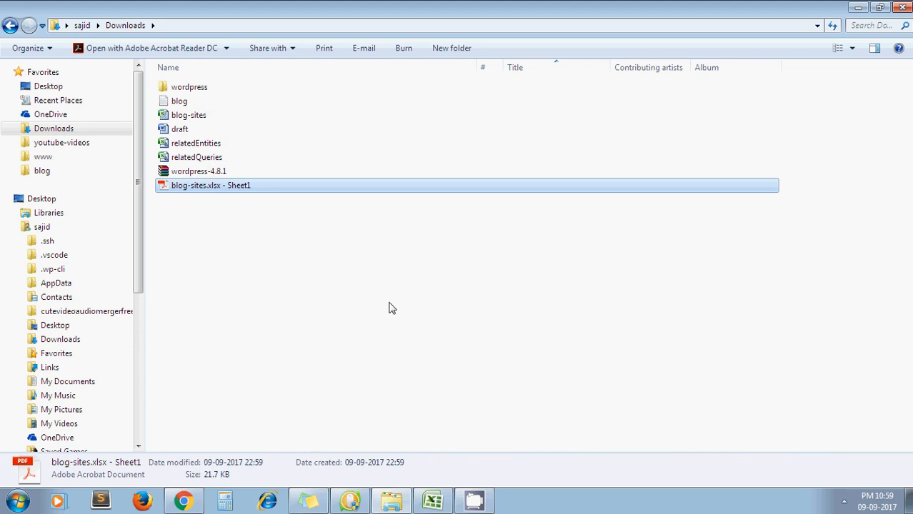
Open the blog list PDF in Acrobat Reader DC and expand the Export PDF pane.
{"action": "double_click", "coordinate": [211, 185]}
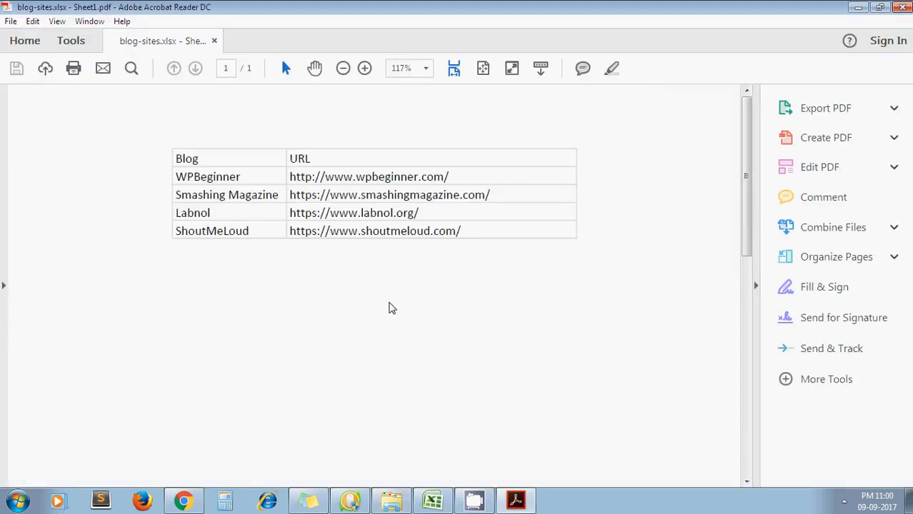
{"action": "mouse_move", "coordinate": [304, 293]}
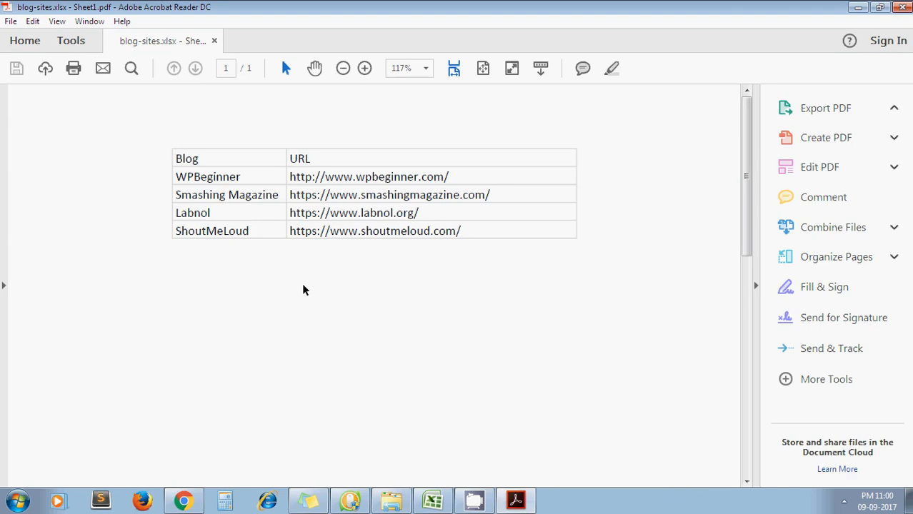
{"action": "left_click", "coordinate": [825, 108]}
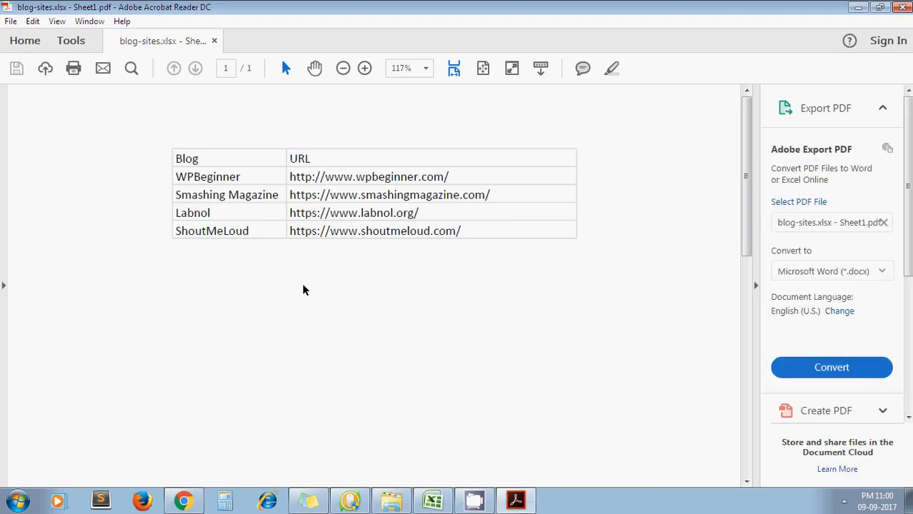